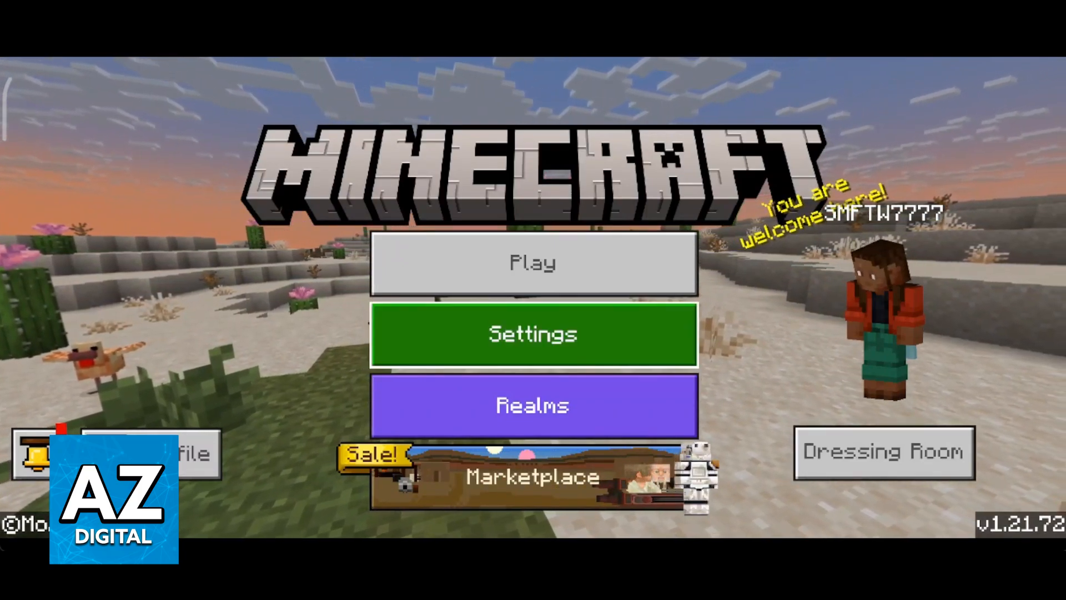
- Open Minecraft's settings and scroll the categories past General, Video and Audio to Account
{"action": "left_click", "coordinate": [533, 263]}
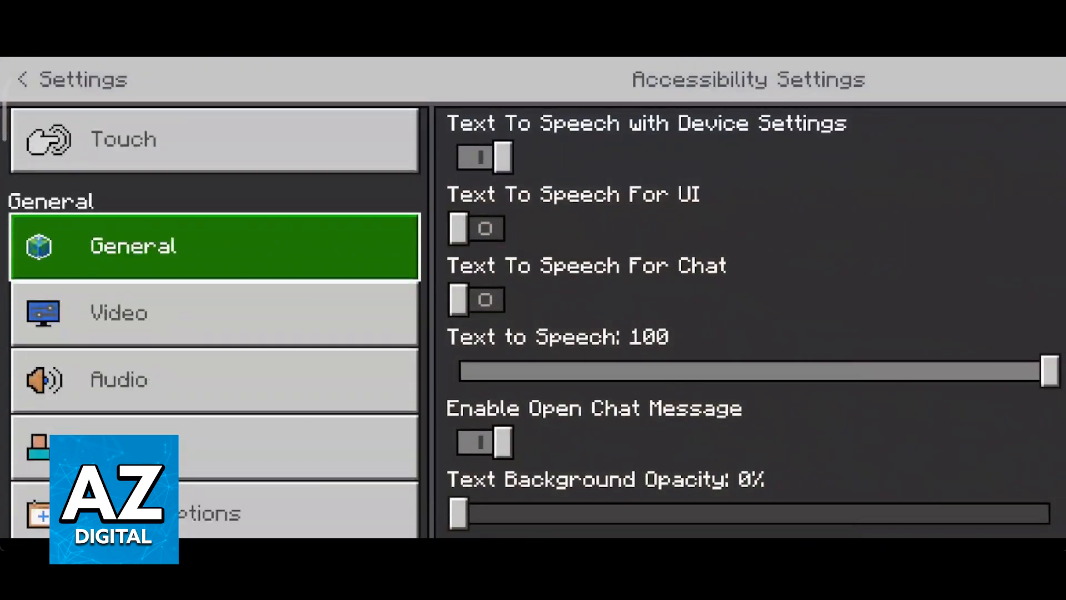
{"action": "scroll", "scroll_direction": "down", "scroll_amount": 3}
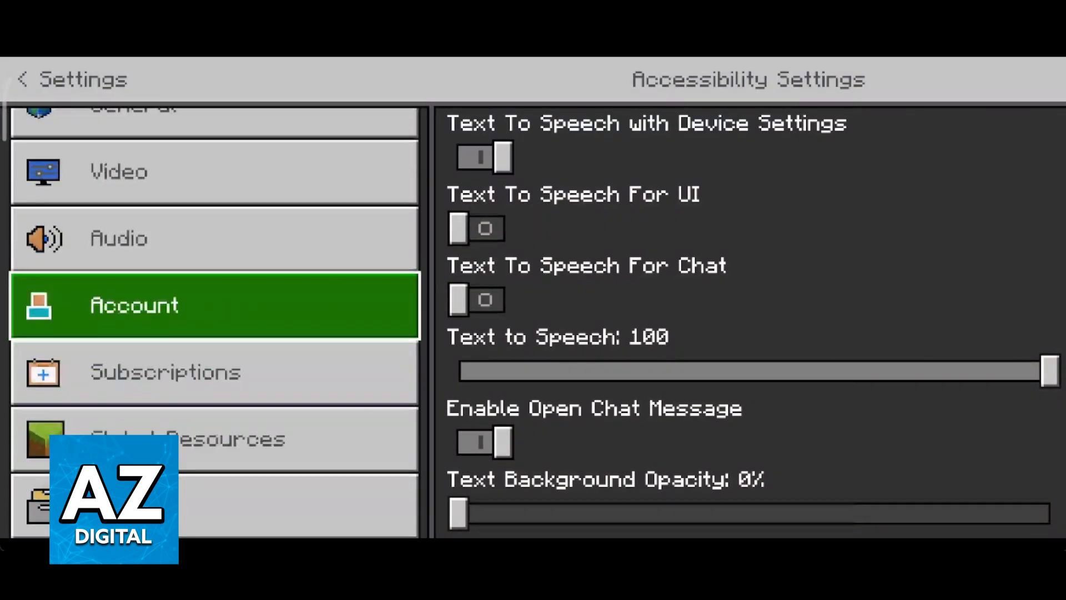
{"action": "scroll", "scroll_direction": "up", "scroll_amount": 3}
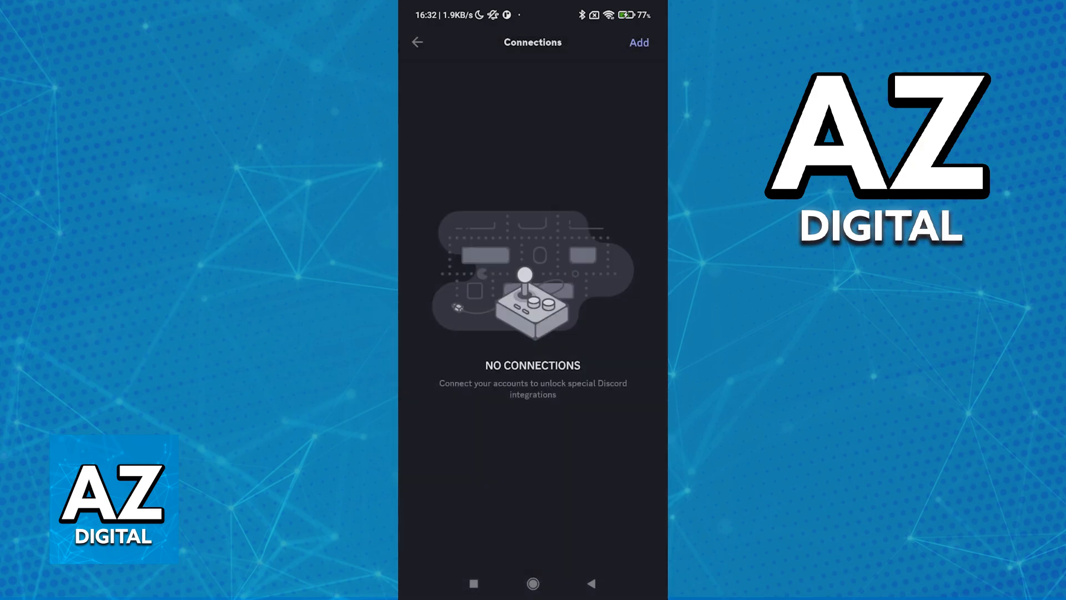
- On Discord's empty Connections page, view the list of connectable services, then close it
{"action": "left_click", "coordinate": [638, 43]}
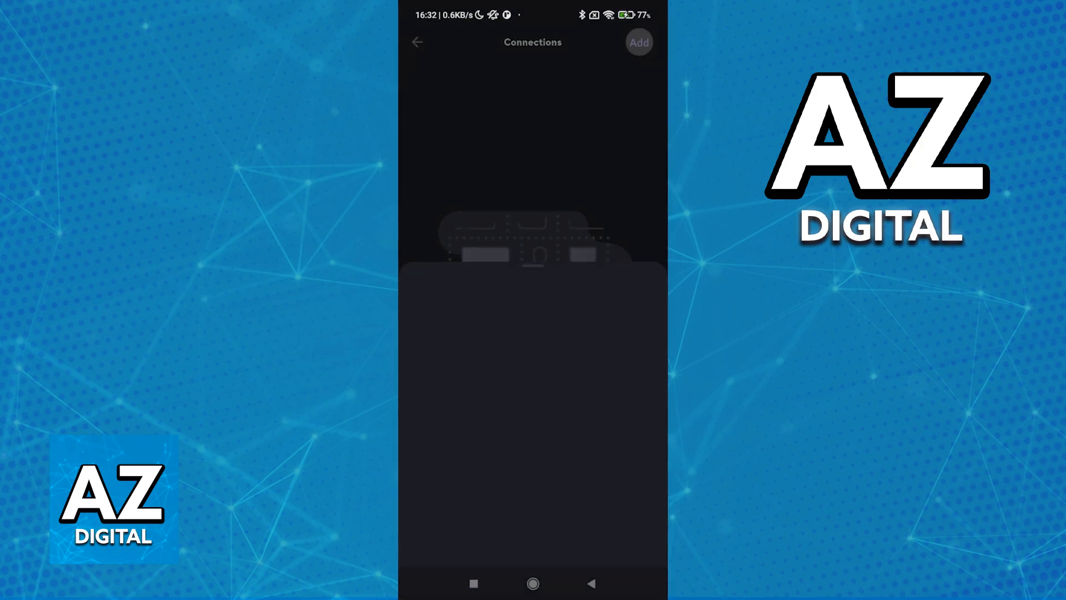
{"action": "left_click", "coordinate": [637, 42]}
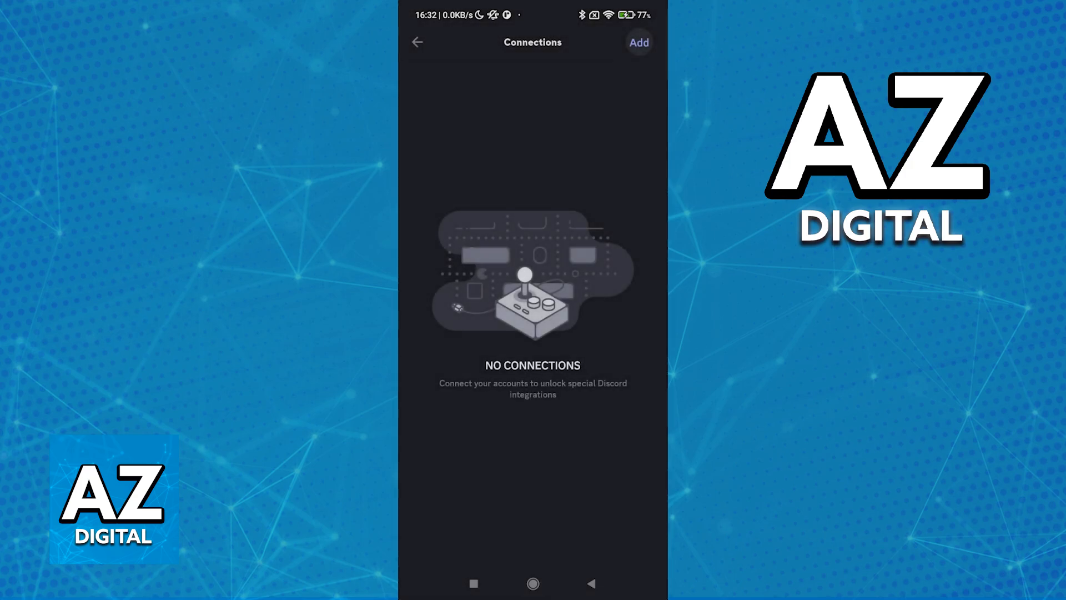
- Search Discord settings for 'activity', find only Advanced Voice Activity, and cancel the search
{"action": "left_click", "coordinate": [417, 42]}
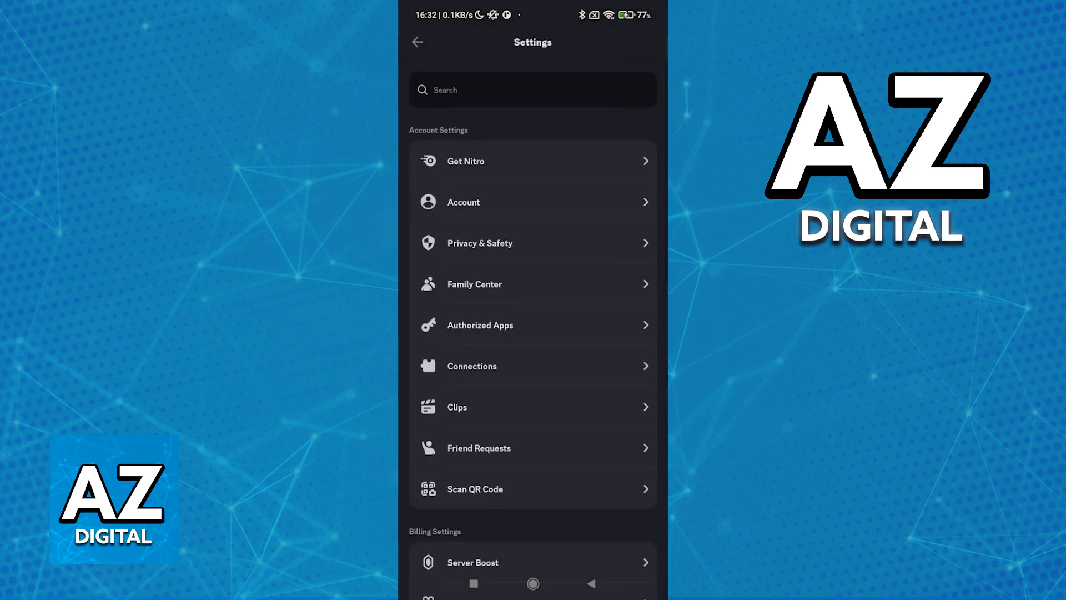
{"action": "type", "text": "act"}
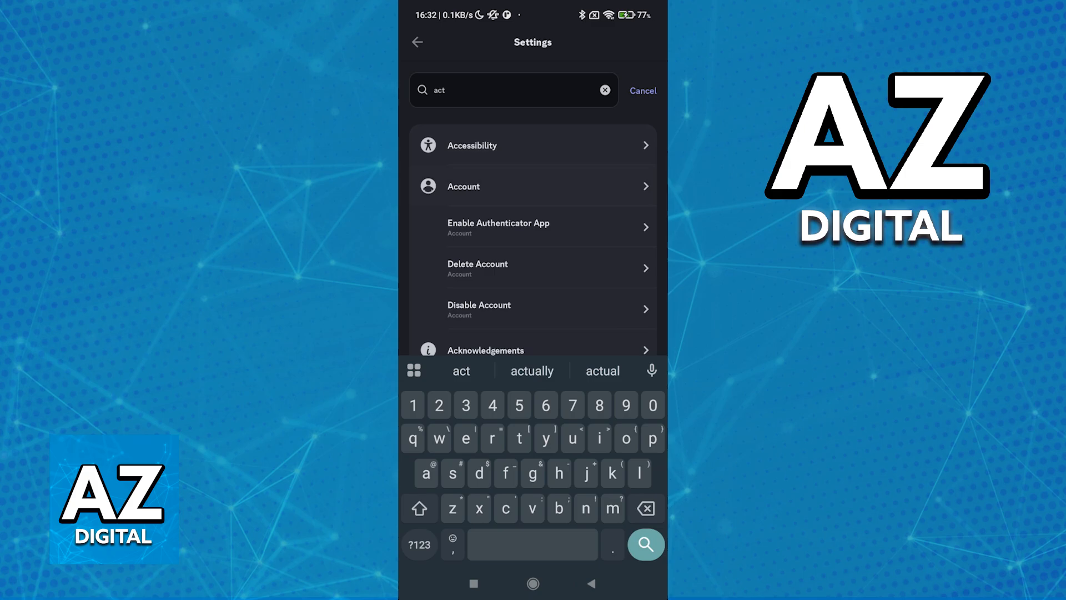
{"action": "type", "text": "ivity"}
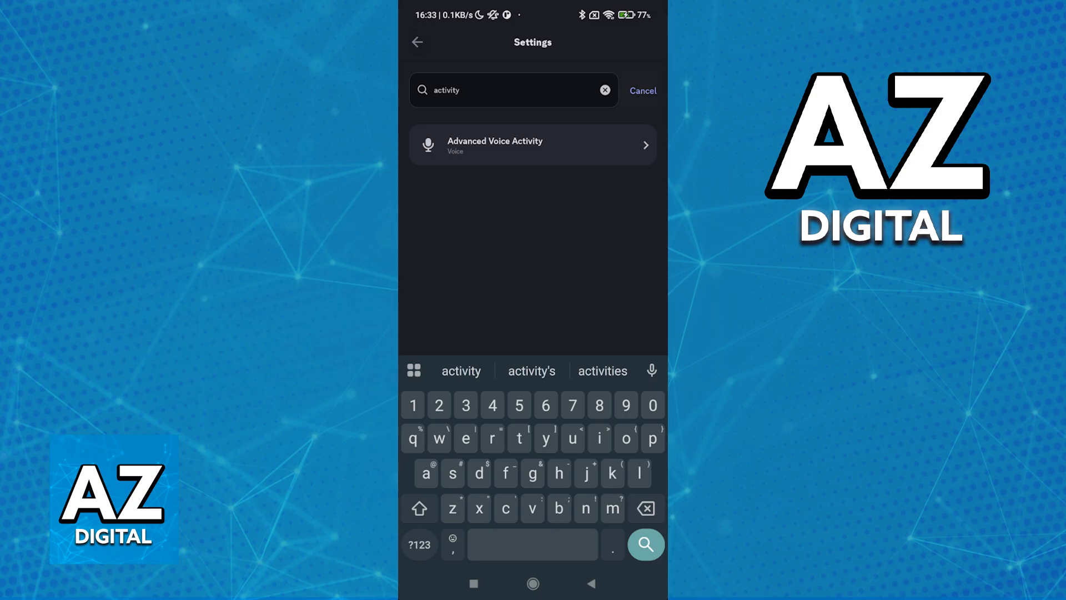
{"action": "left_click", "coordinate": [642, 91]}
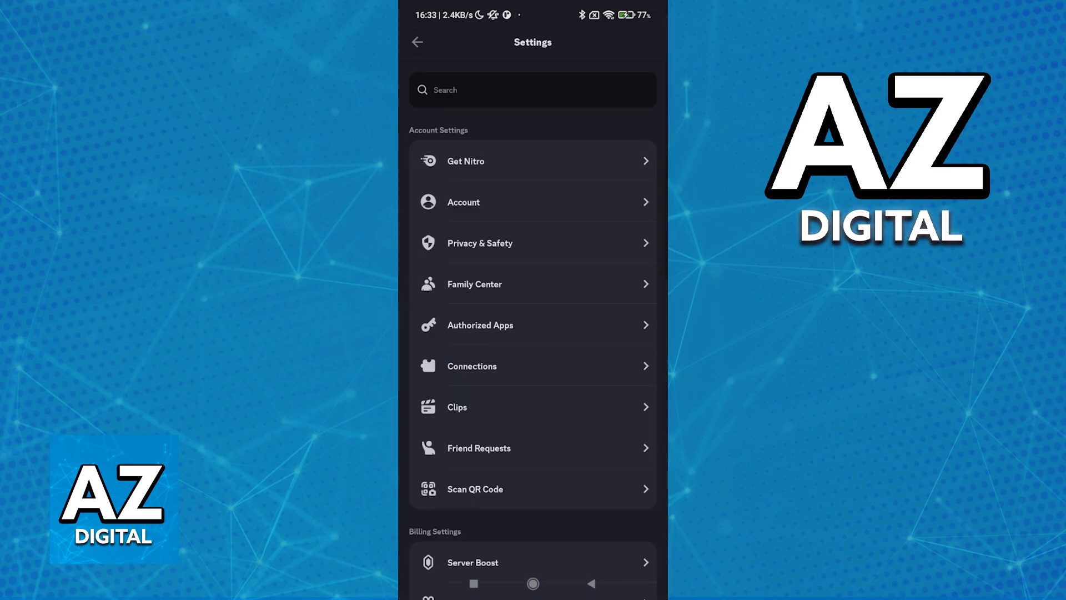